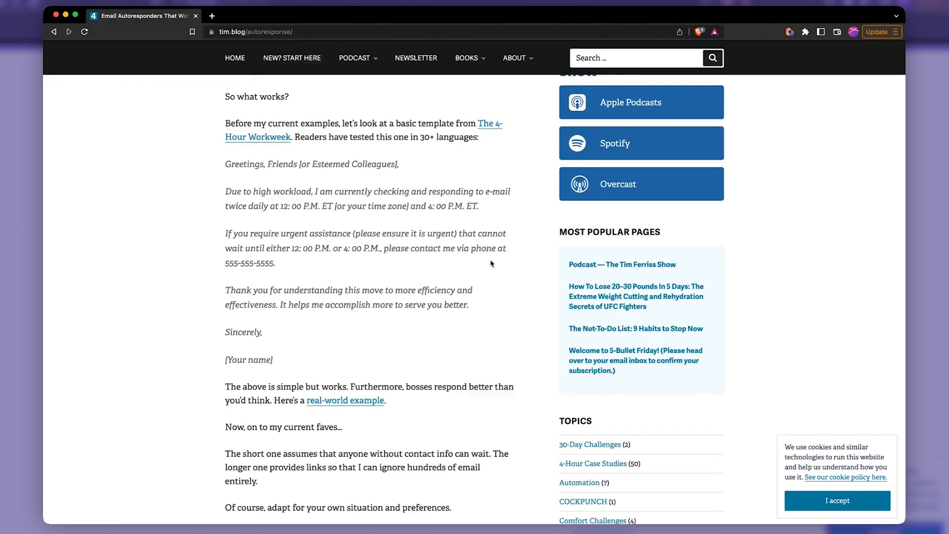
mouse_move(300, 231)
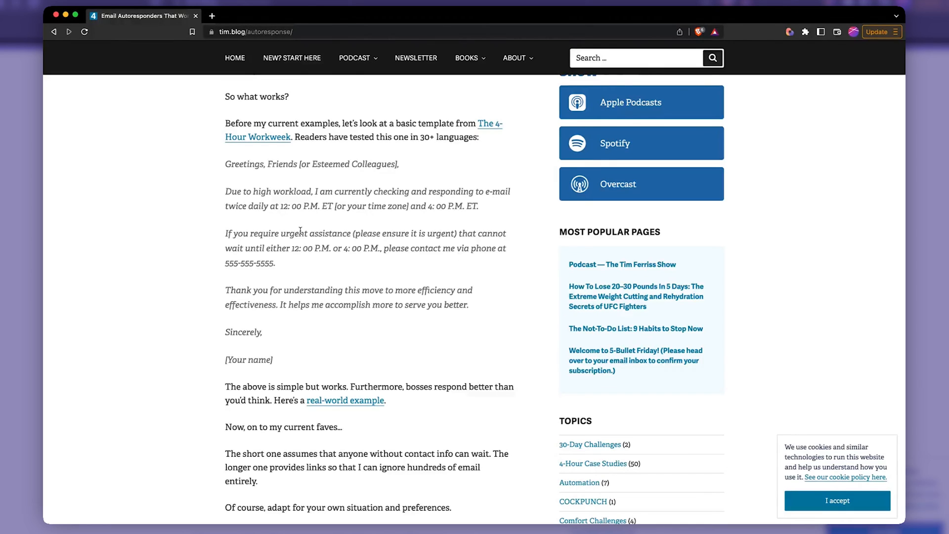
Step: Copy the Tim Ferriss template text through the [Your name] line
drag(226, 164, 276, 264)
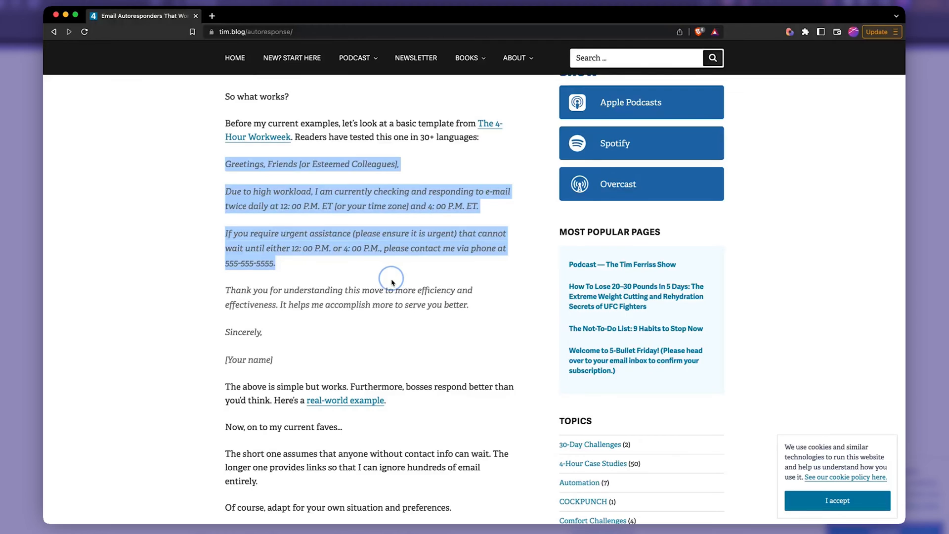
drag(391, 279, 389, 359)
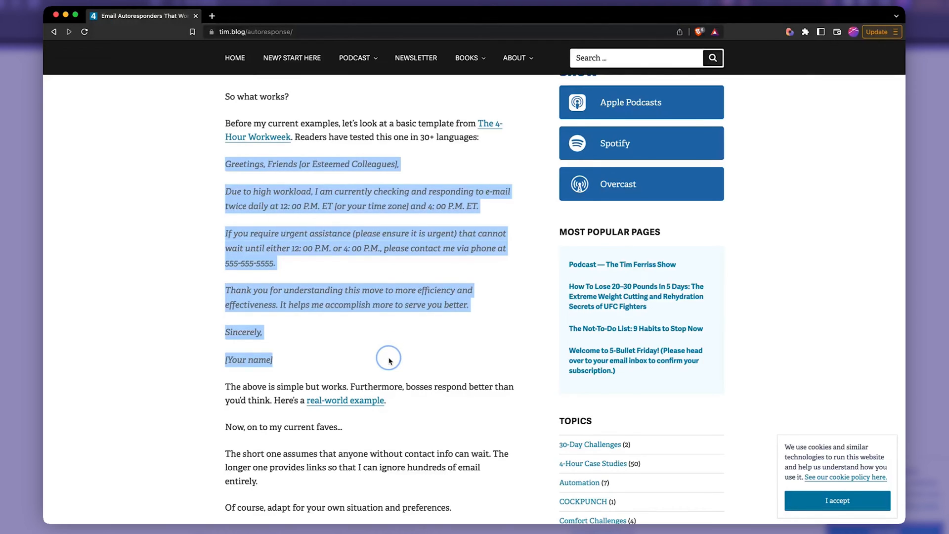
key(cmd+c)
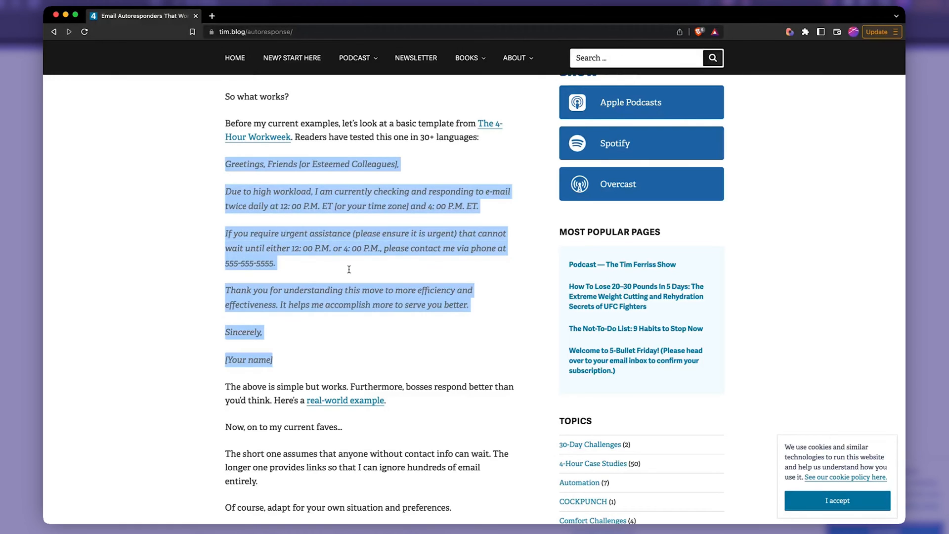
Step: Go to Gmail's General settings showing the Vacation responder section
click(773, 24)
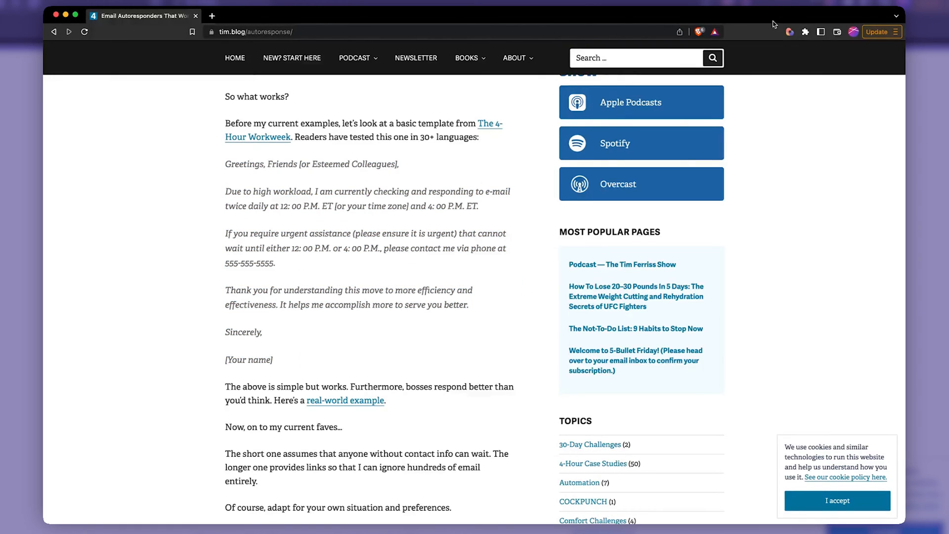
mouse_move(593, 132)
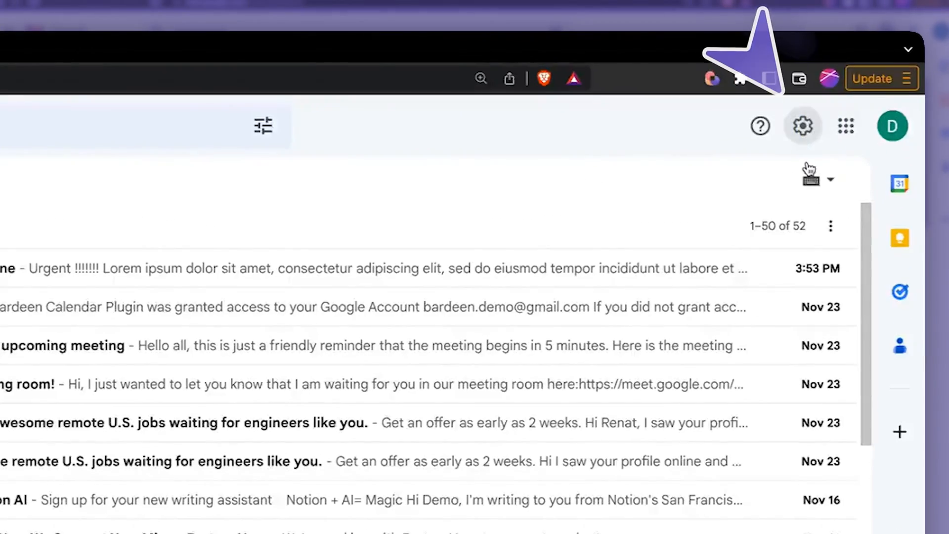
click(803, 126)
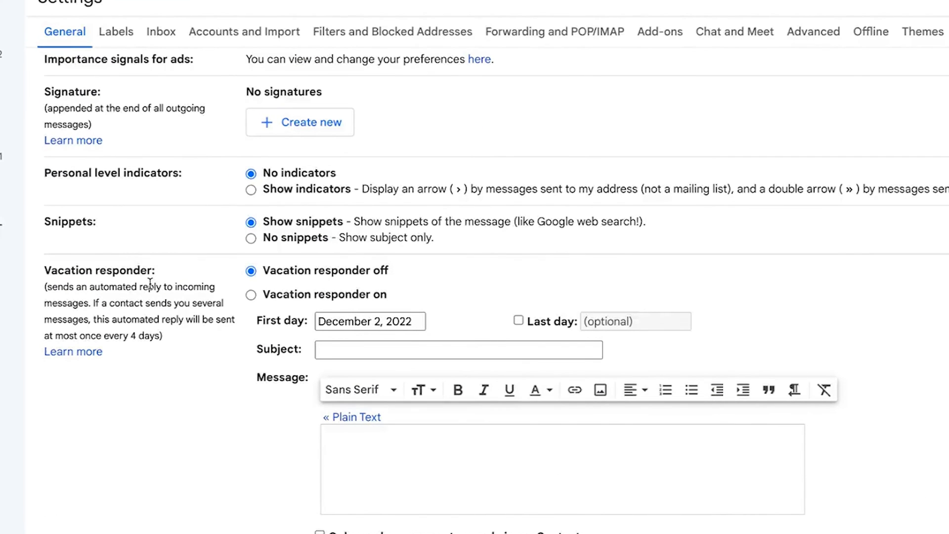
Step: Turn the vacation responder on with last day December 9, 2022
click(251, 294)
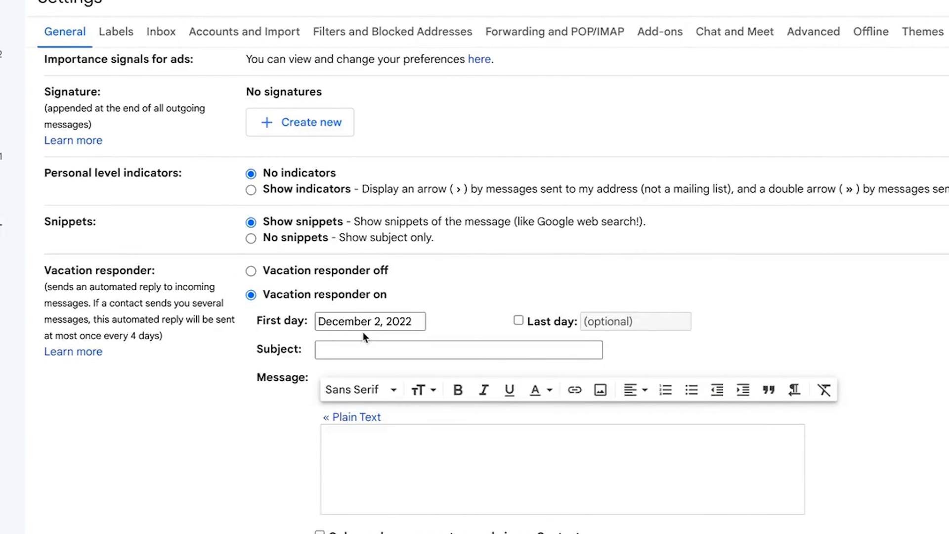
click(370, 321)
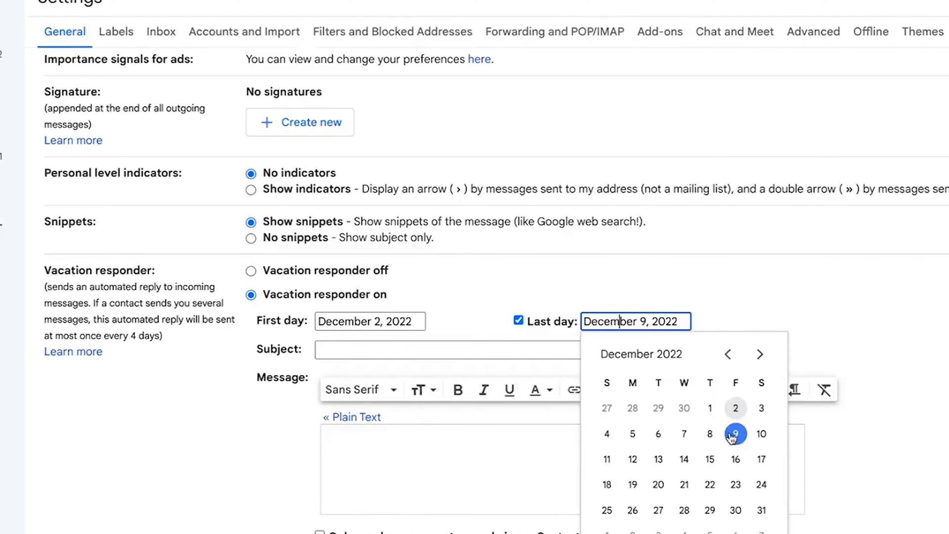
click(735, 434)
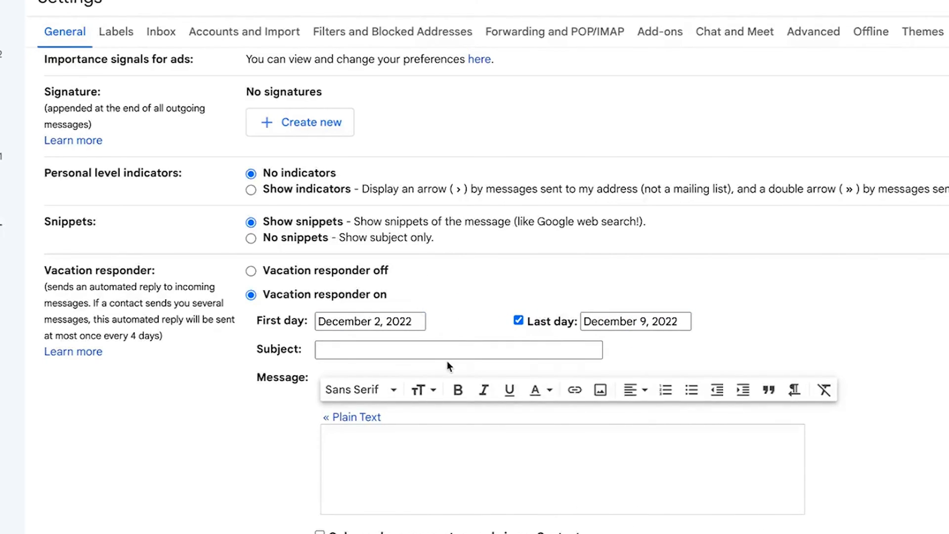
Step: Enter the subject 'Sorry! Can't chat.'
text(S)
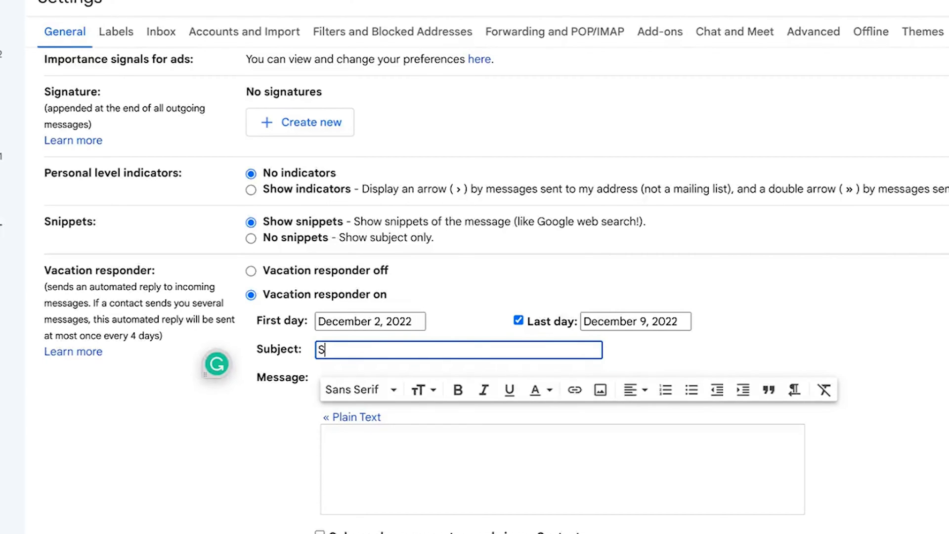
text(orry! Can't chat.)
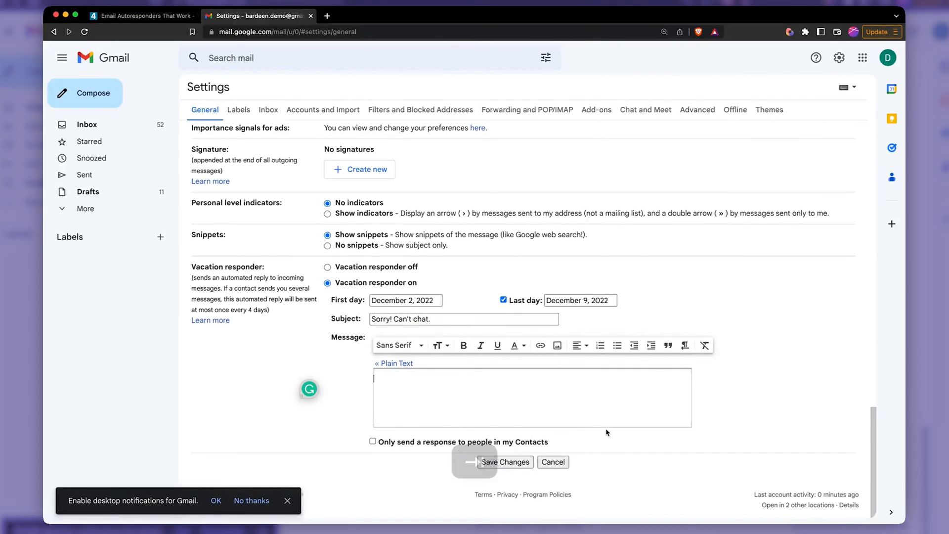
Step: Paste the 4-Hour Workweek template into the message and make it non-italic
key(cmd+a)
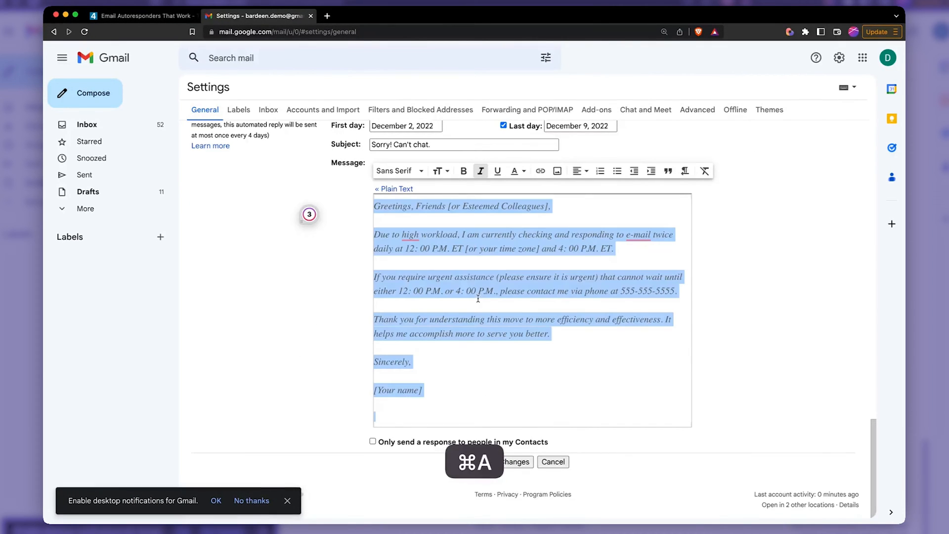
click(514, 171)
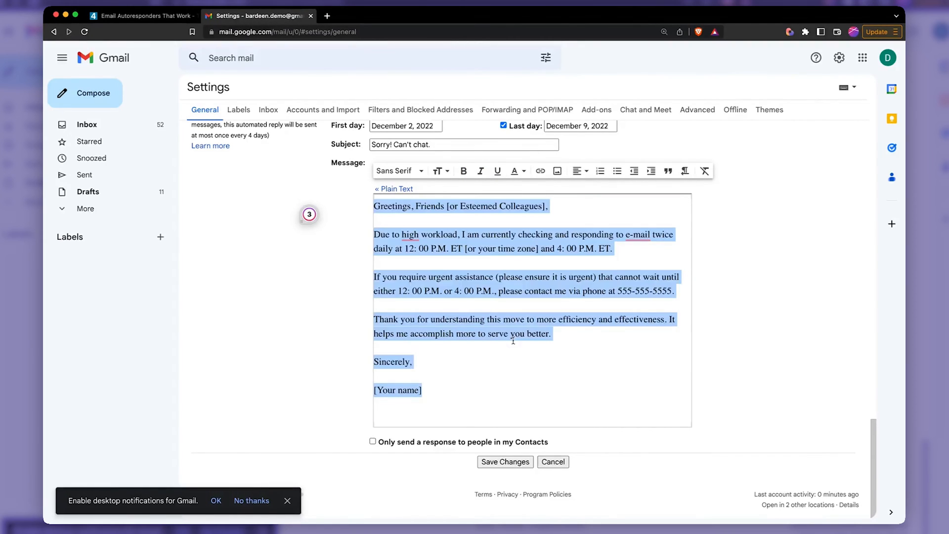
click(539, 416)
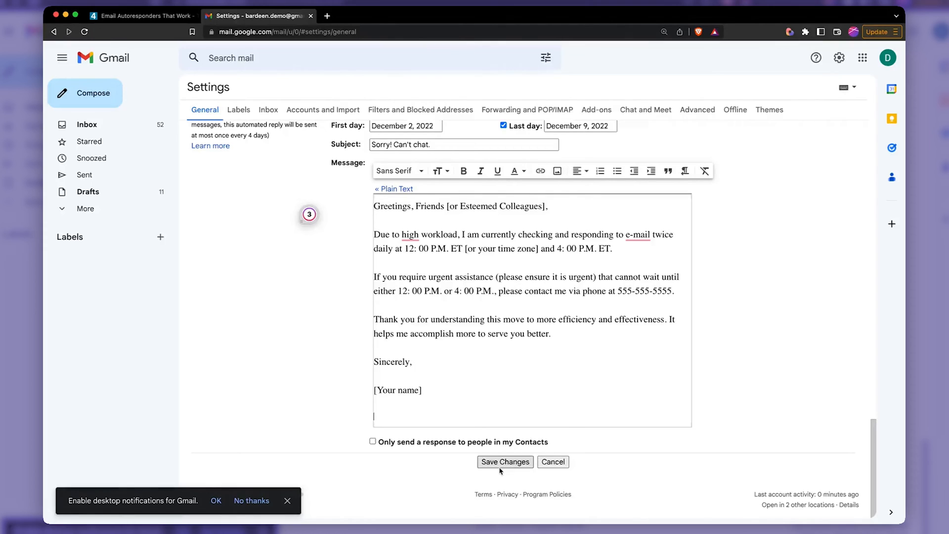
Step: Save the vacation responder settings
click(505, 461)
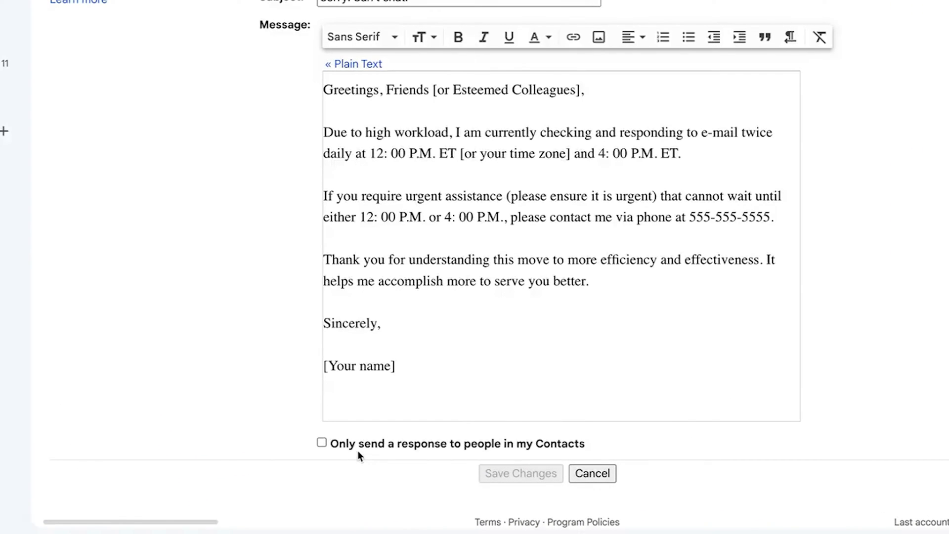
mouse_move(417, 454)
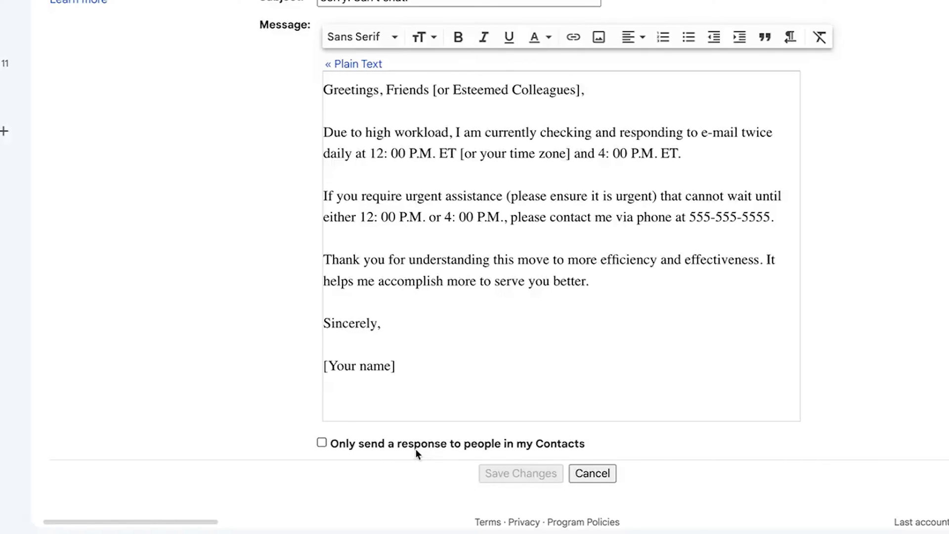
mouse_move(467, 436)
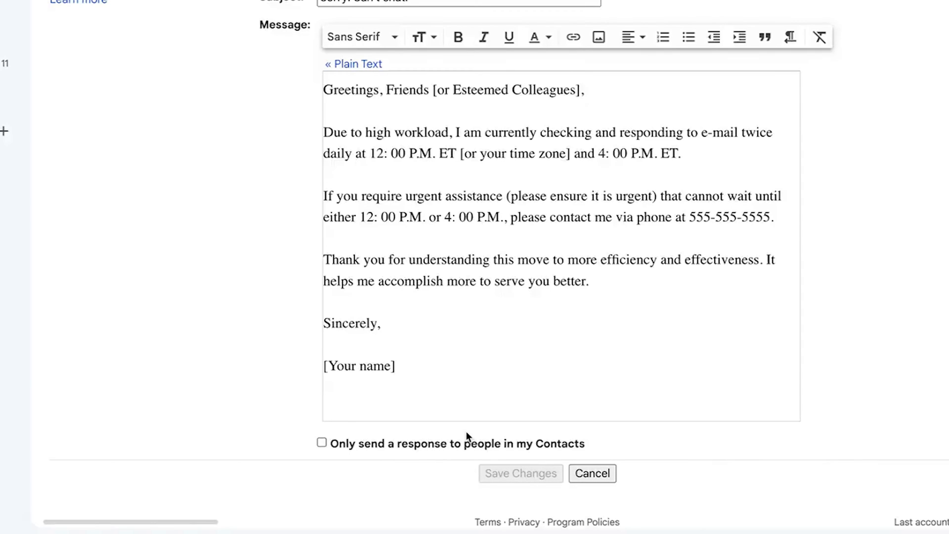